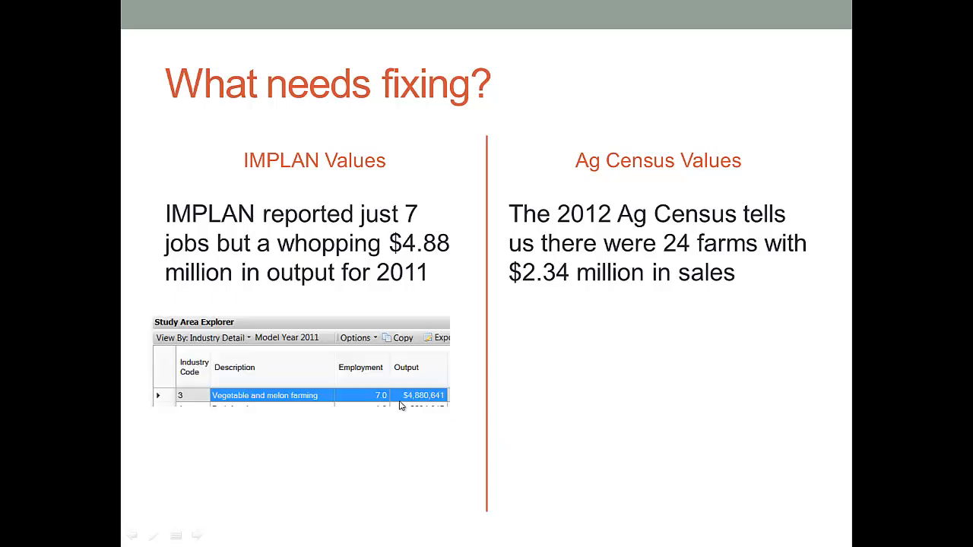
mouse_move(695, 360)
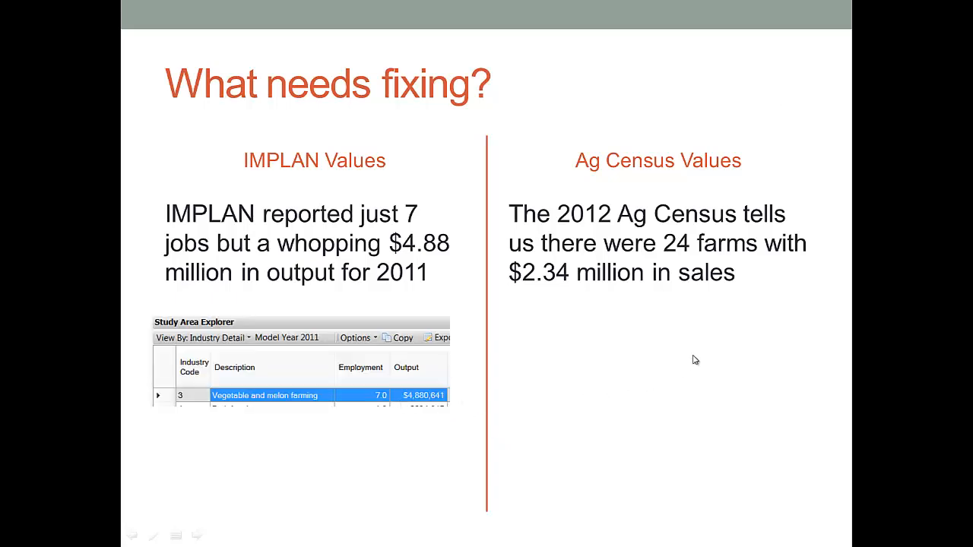
mouse_move(760, 286)
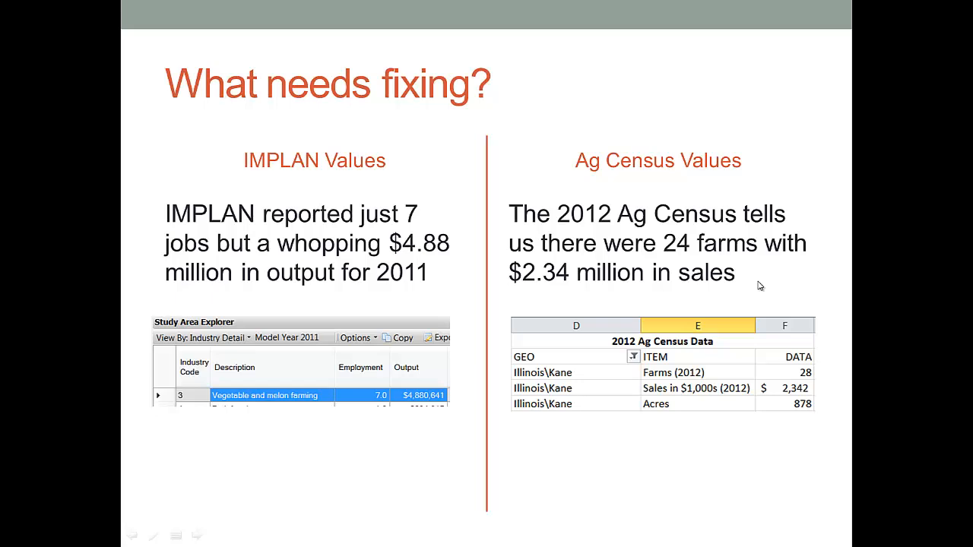
mouse_move(316, 371)
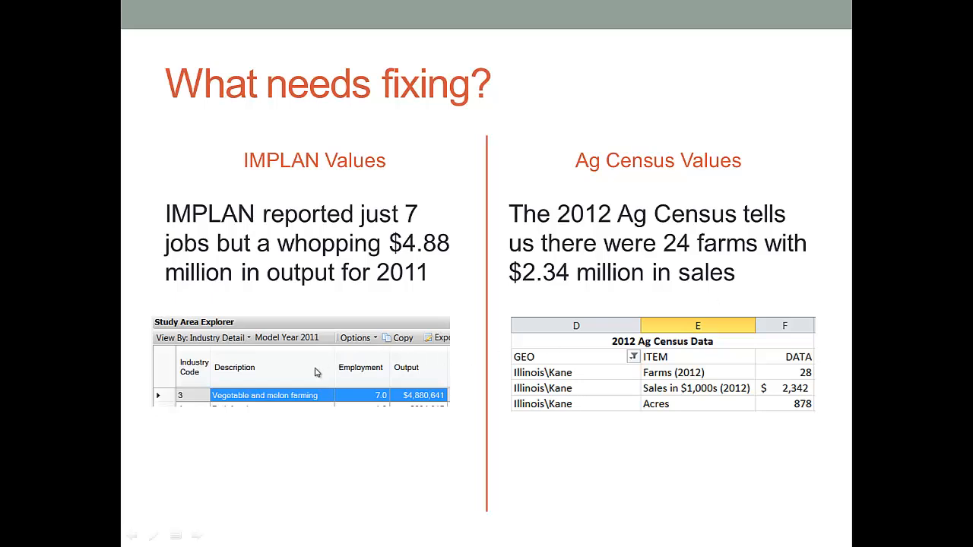
mouse_move(352, 404)
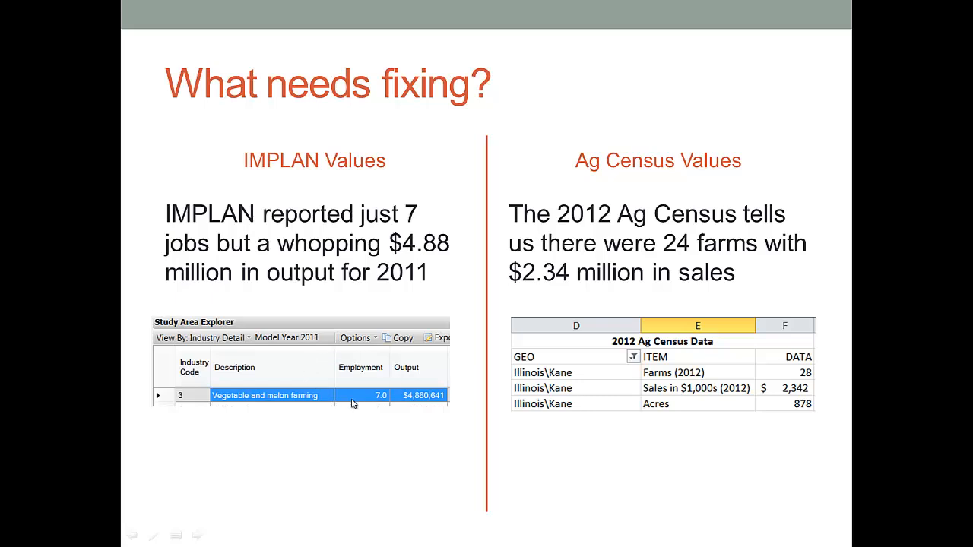
mouse_move(635, 389)
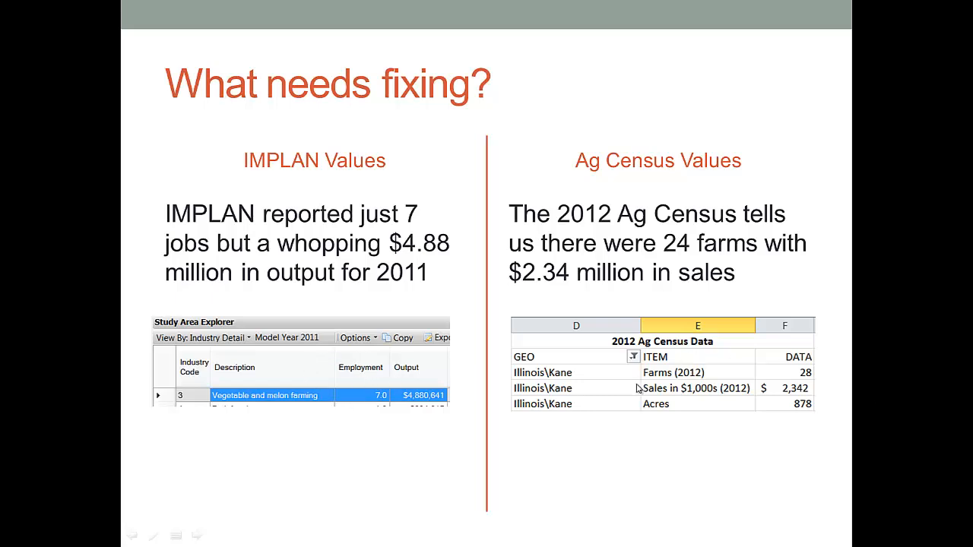
mouse_move(718, 377)
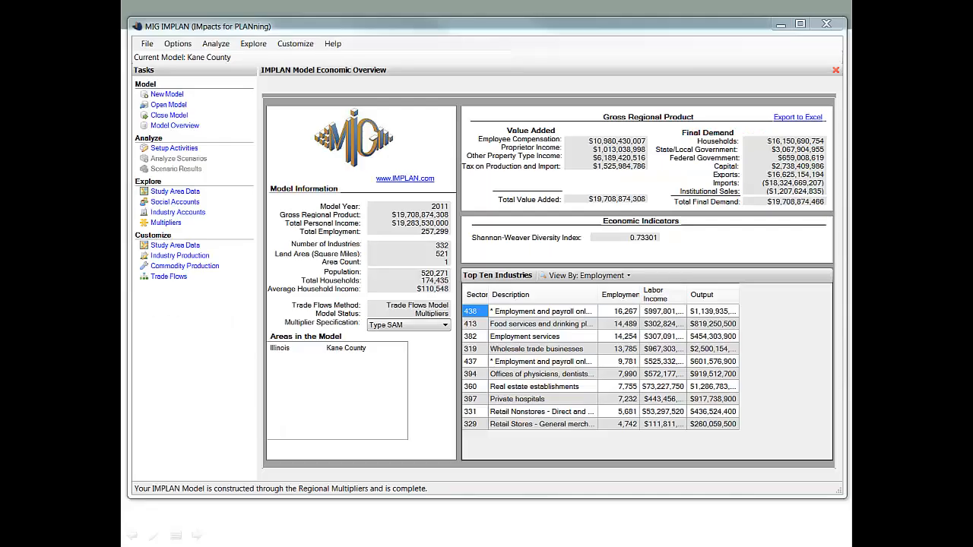
mouse_move(318, 219)
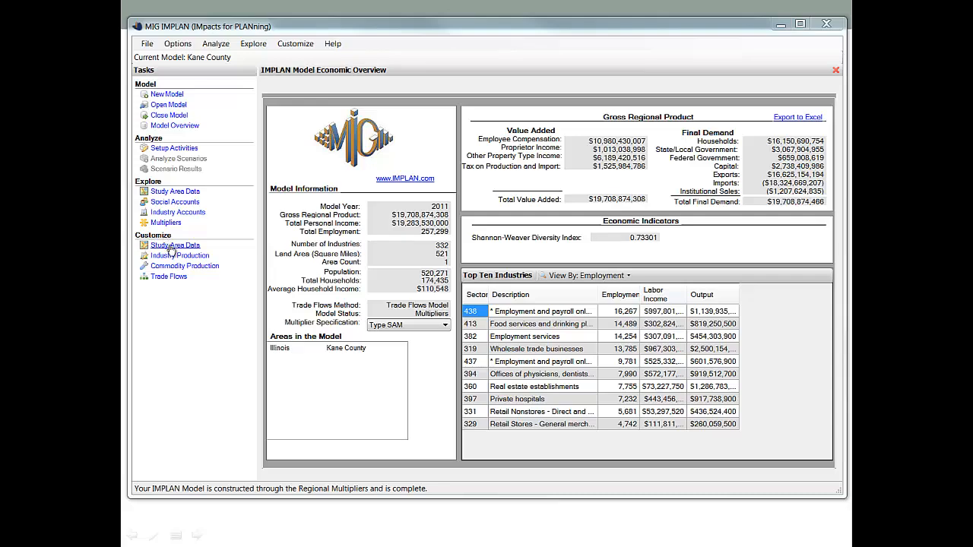
Open Edit Industry Data for the Kane County model from Customize > Study Area Data
click(179, 255)
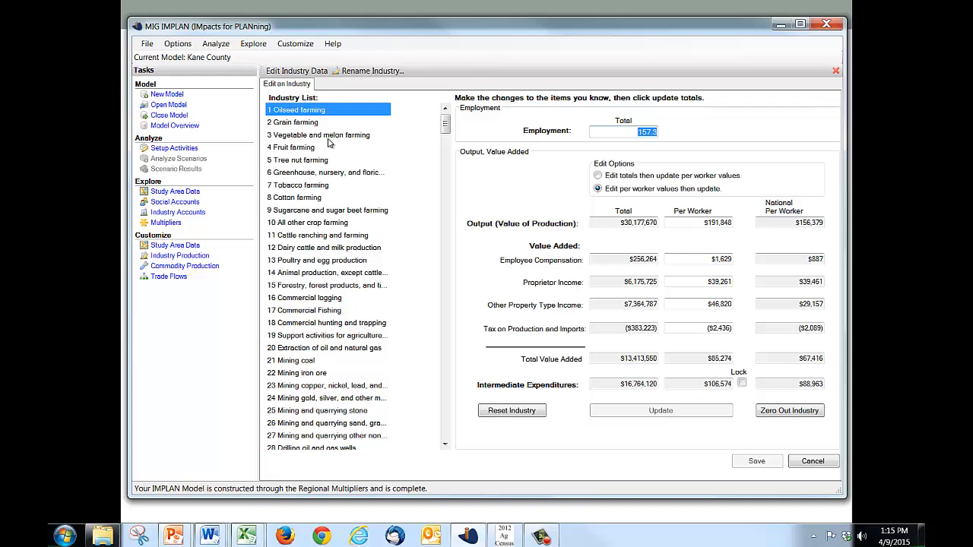
Select '3 Vegetable and melon farming' in the Industry List to load its figures
click(319, 134)
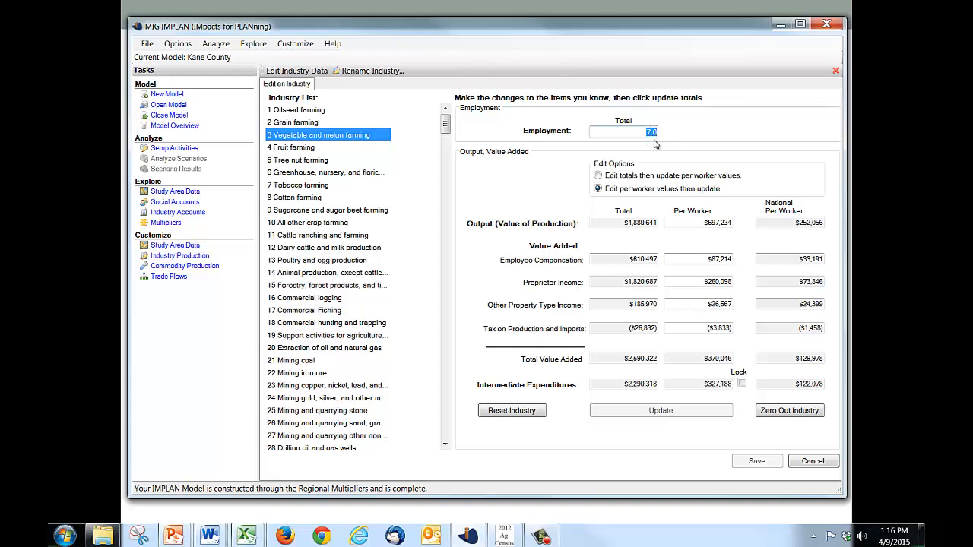
mouse_move(662, 134)
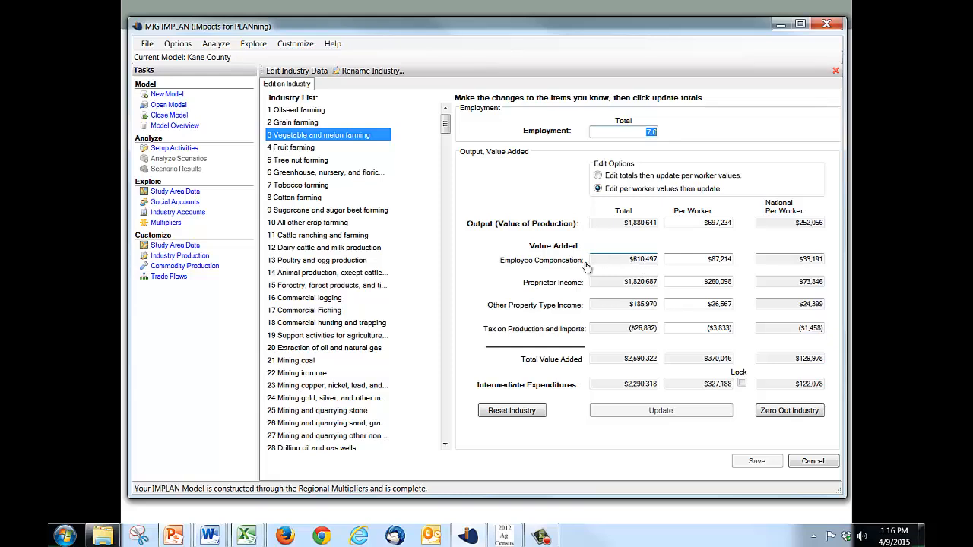
mouse_move(605, 325)
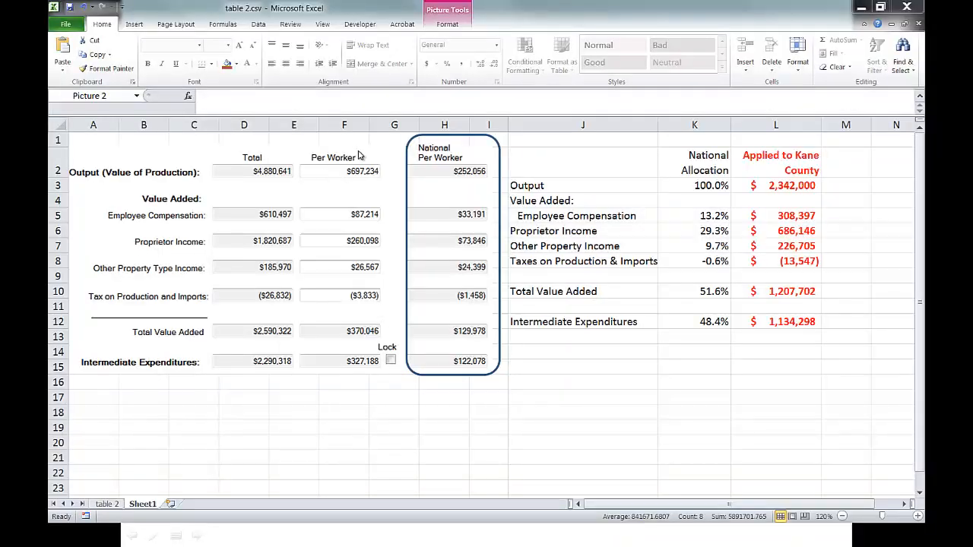
mouse_move(429, 172)
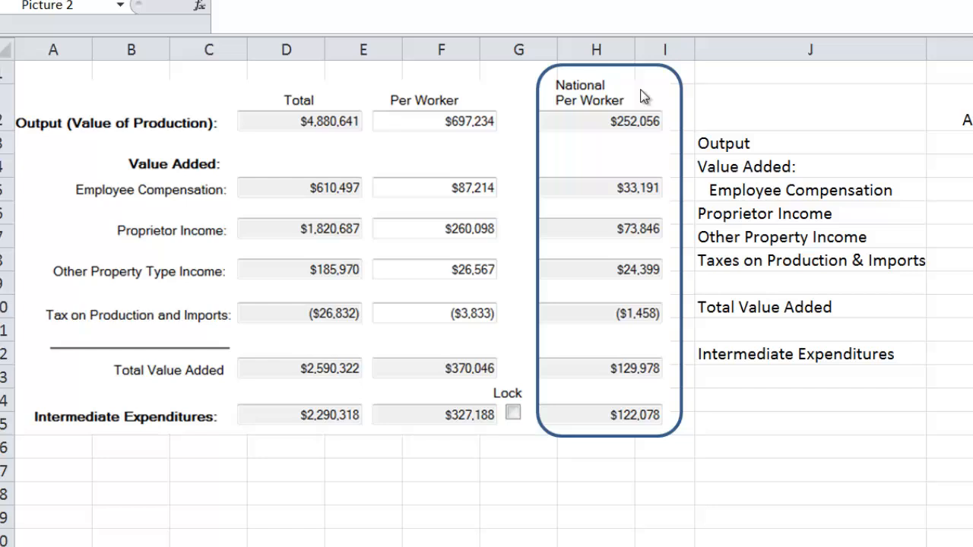
mouse_move(292, 152)
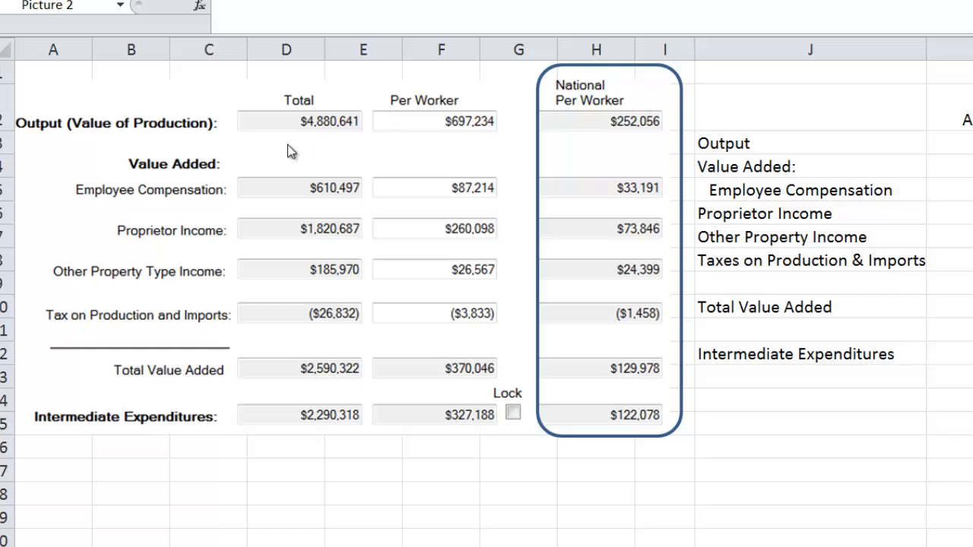
mouse_move(141, 423)
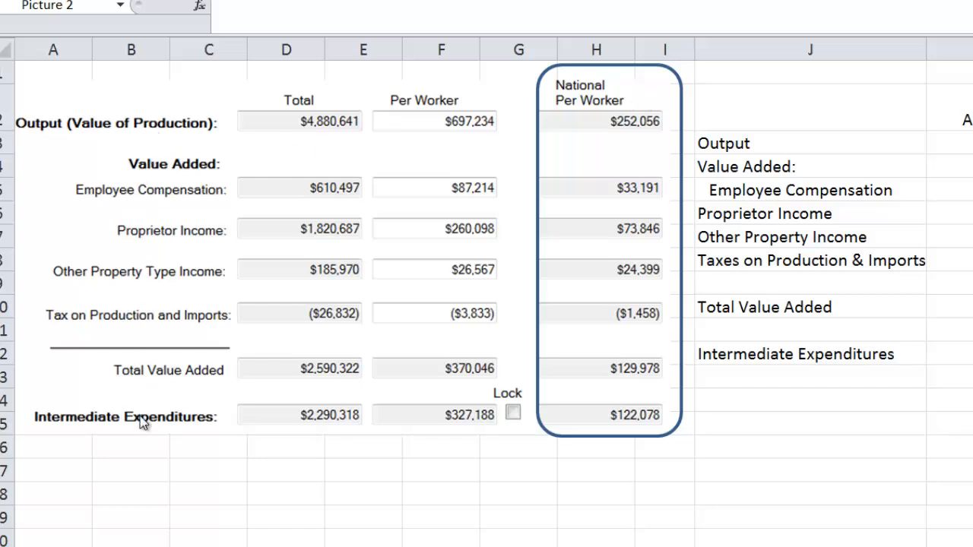
mouse_move(592, 149)
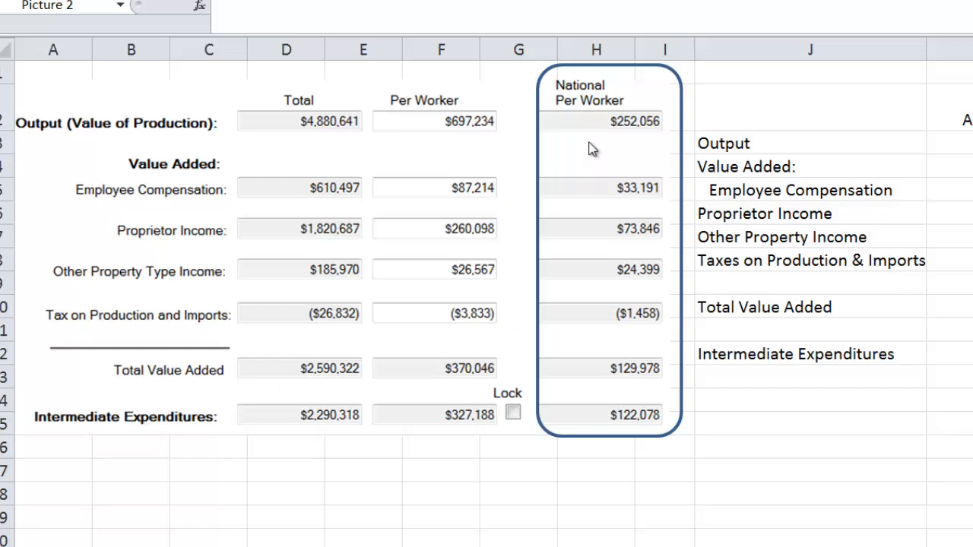
mouse_move(643, 165)
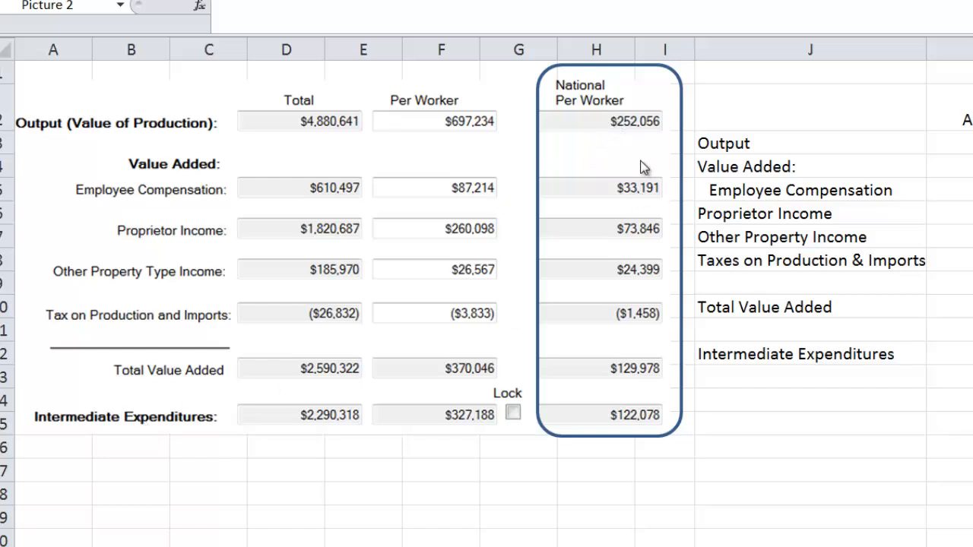
mouse_move(626, 135)
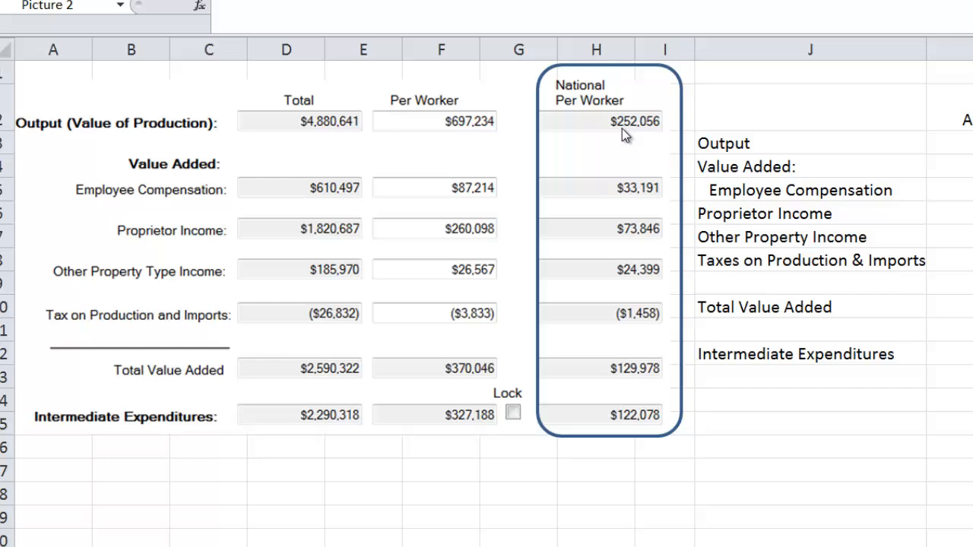
mouse_move(636, 220)
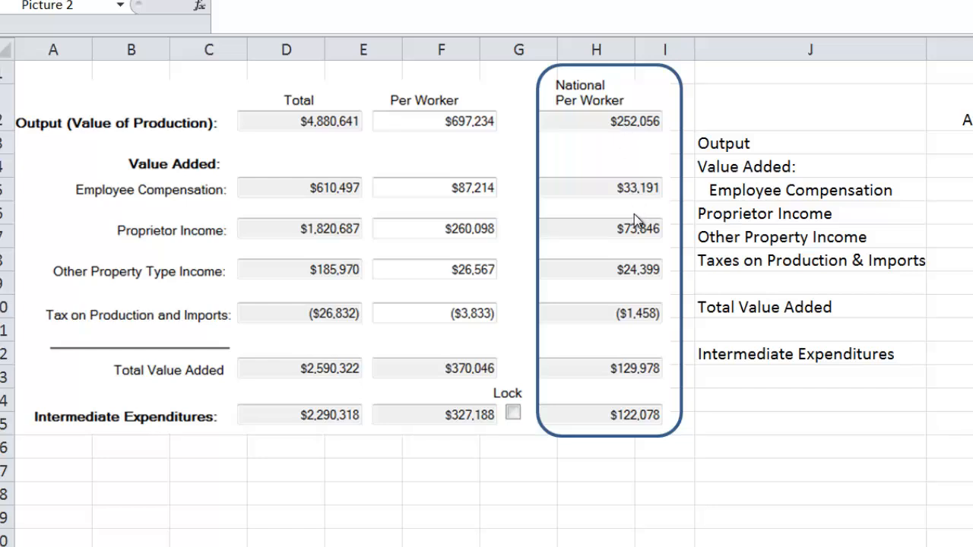
mouse_move(632, 380)
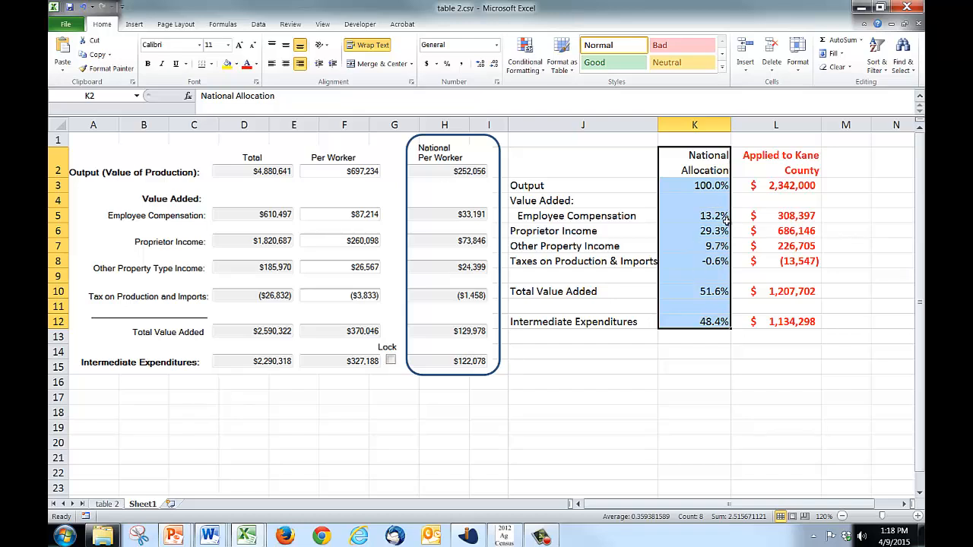
drag(693, 216, 693, 261)
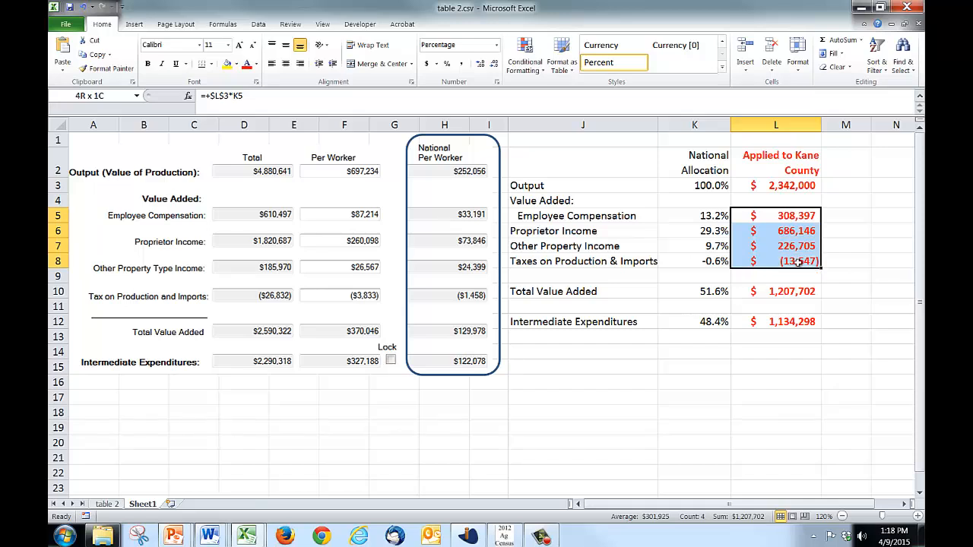
click(775, 185)
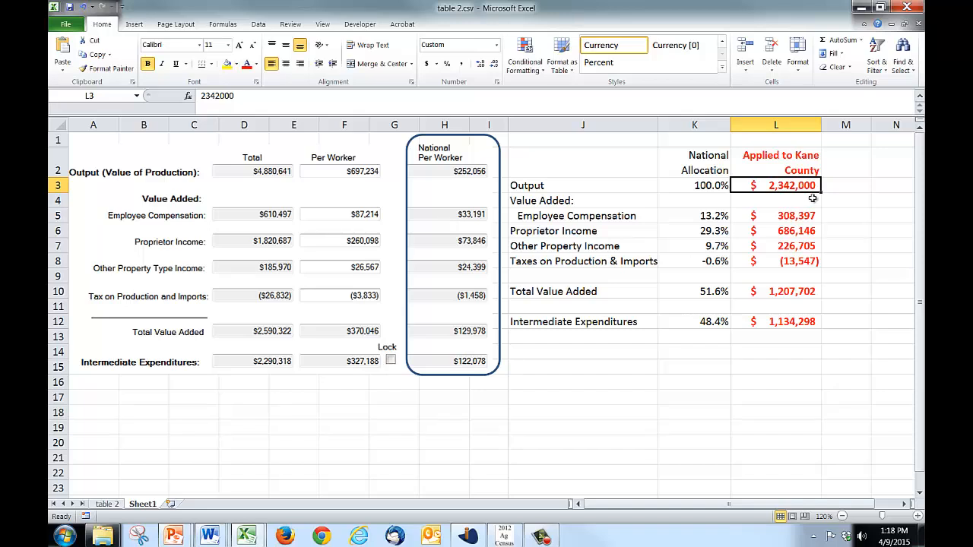
drag(693, 216, 693, 261)
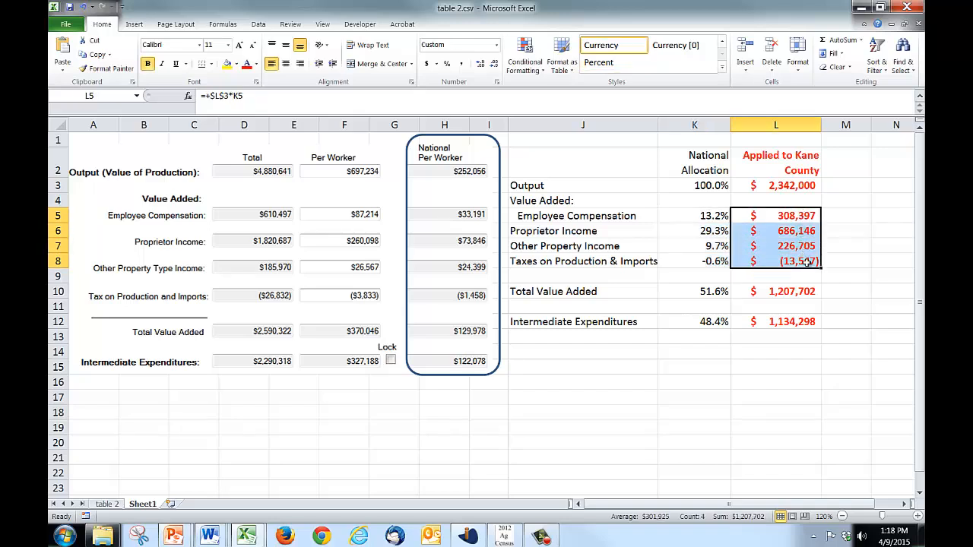
mouse_move(844, 280)
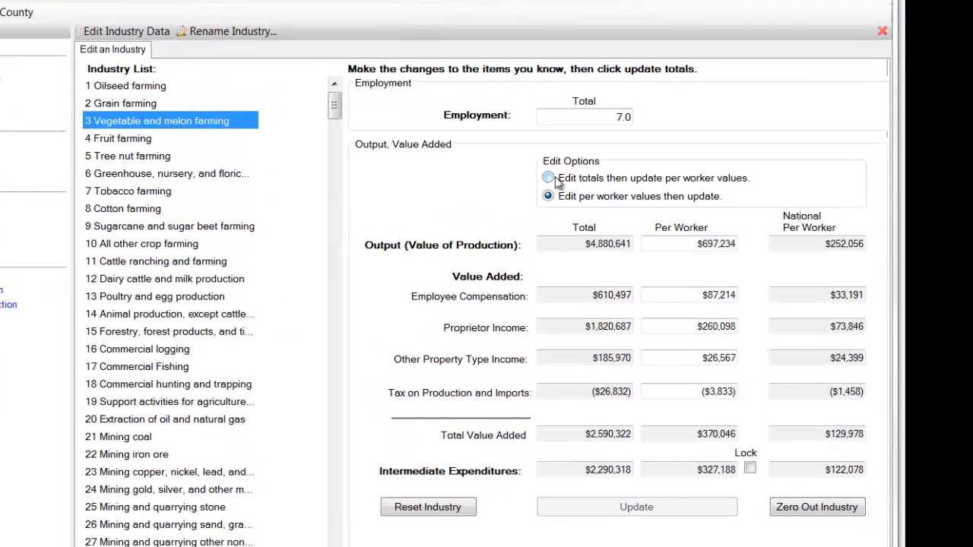
Enter compensation $308,397, proprietor income $686,146, other property $226,705 and taxes ($13,547) as totals
click(548, 178)
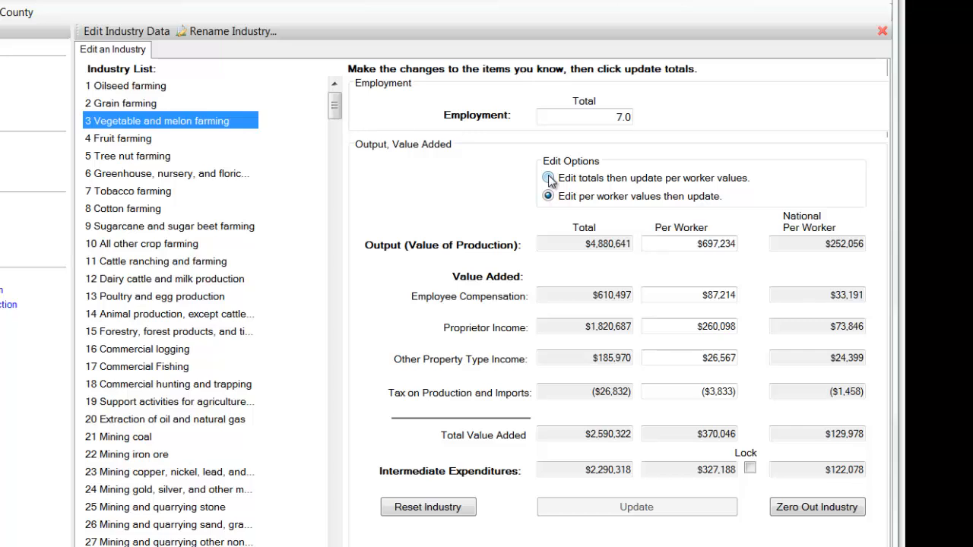
click(548, 178)
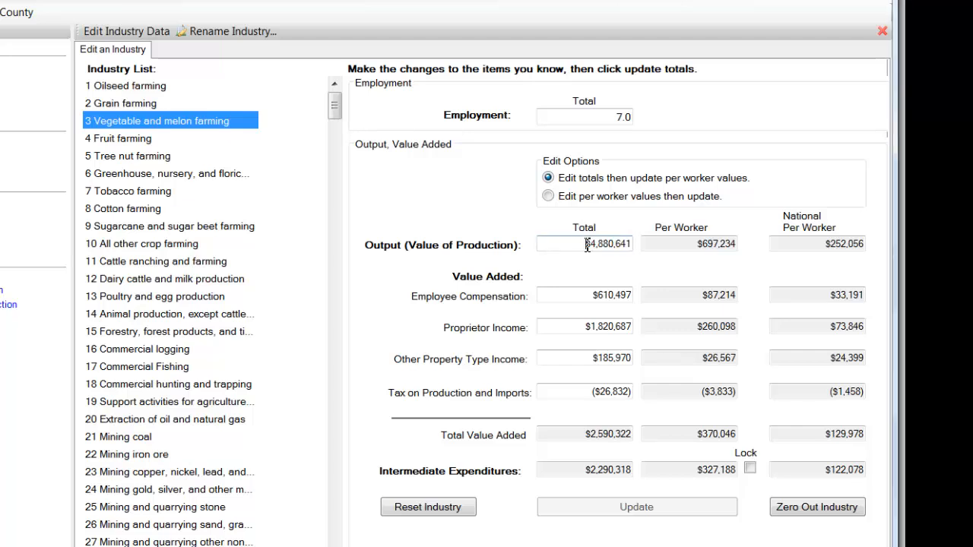
double_click(584, 243)
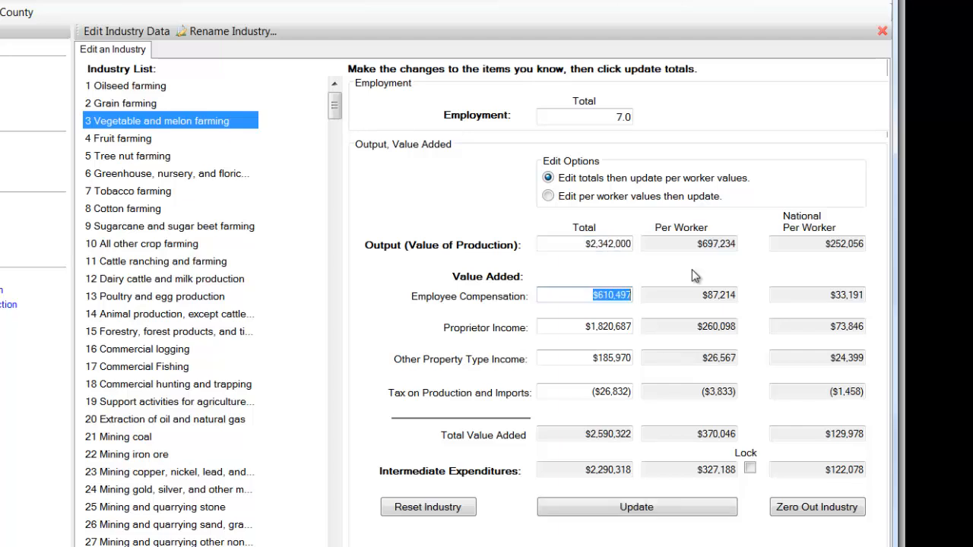
text(3)
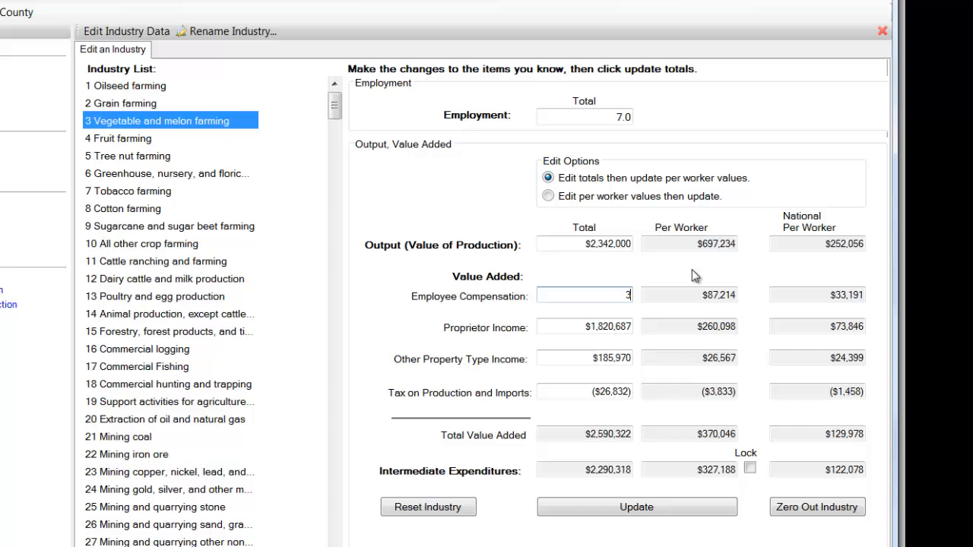
text(08,397)
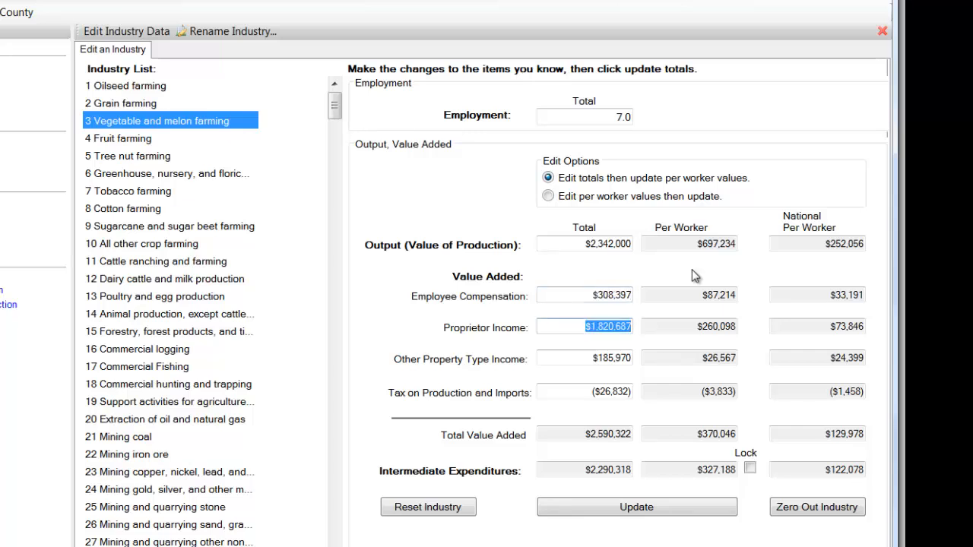
text(686,146)
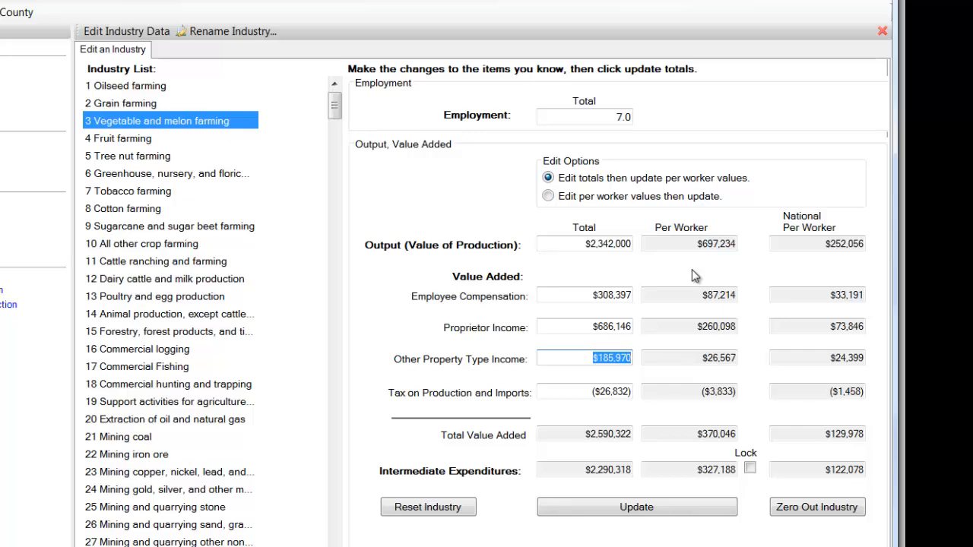
text(226)
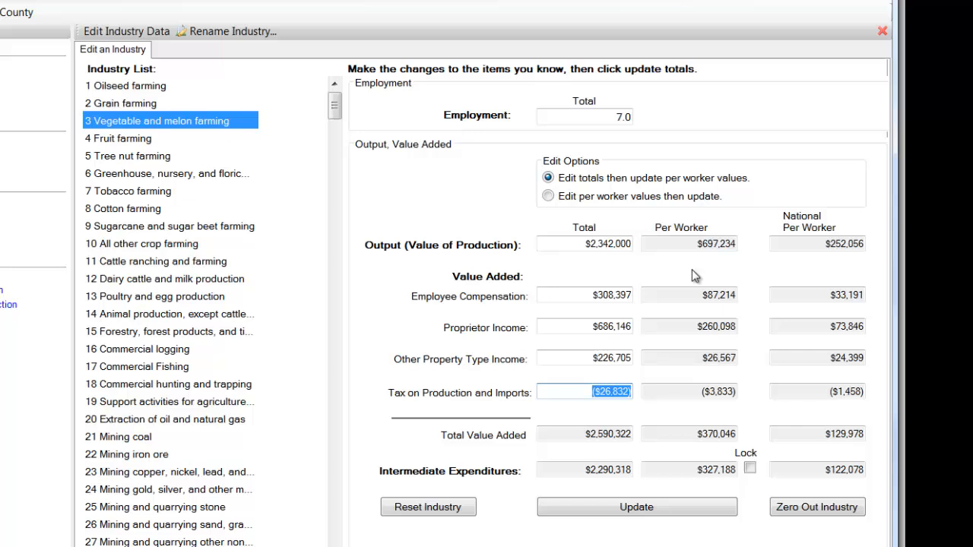
text(-1)
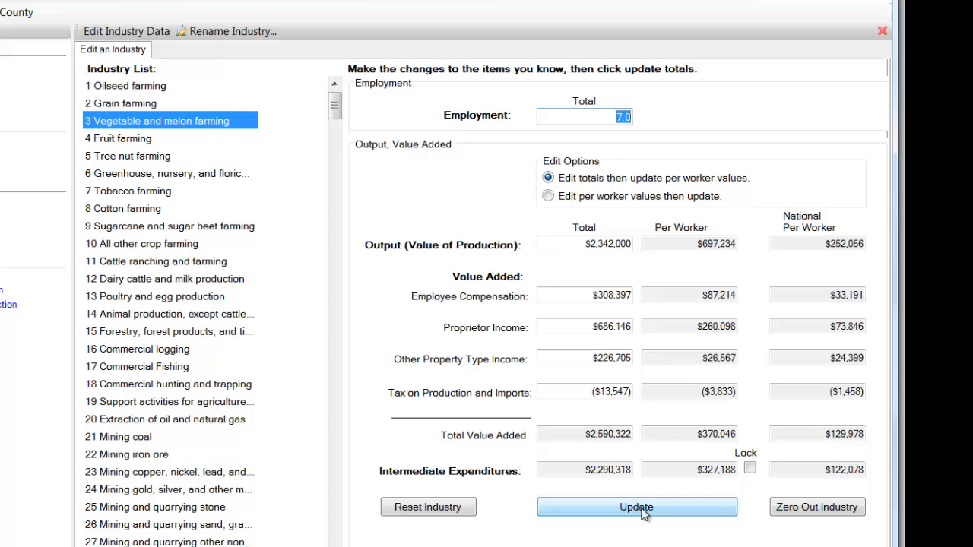
Update the value added totals, then set employment to 28.8 and update again
click(640, 506)
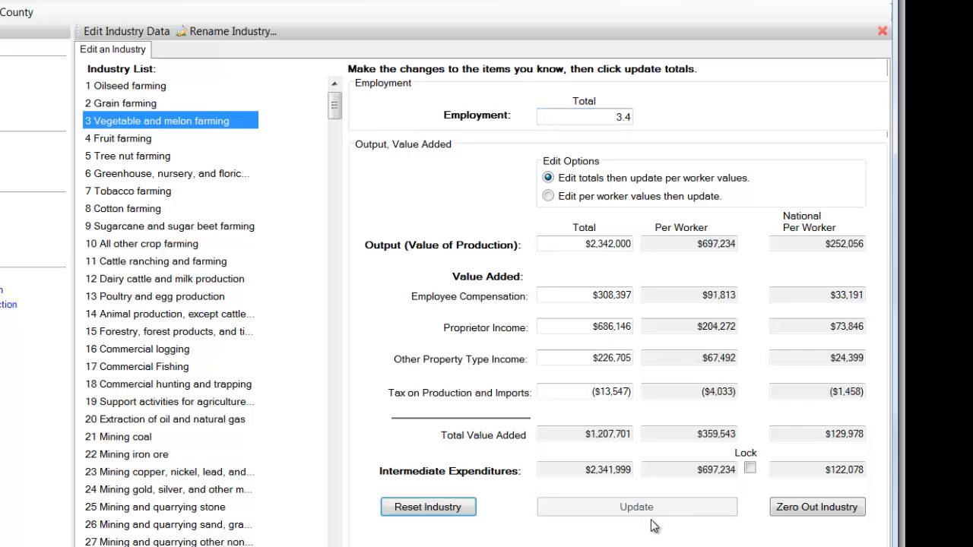
click(584, 116)
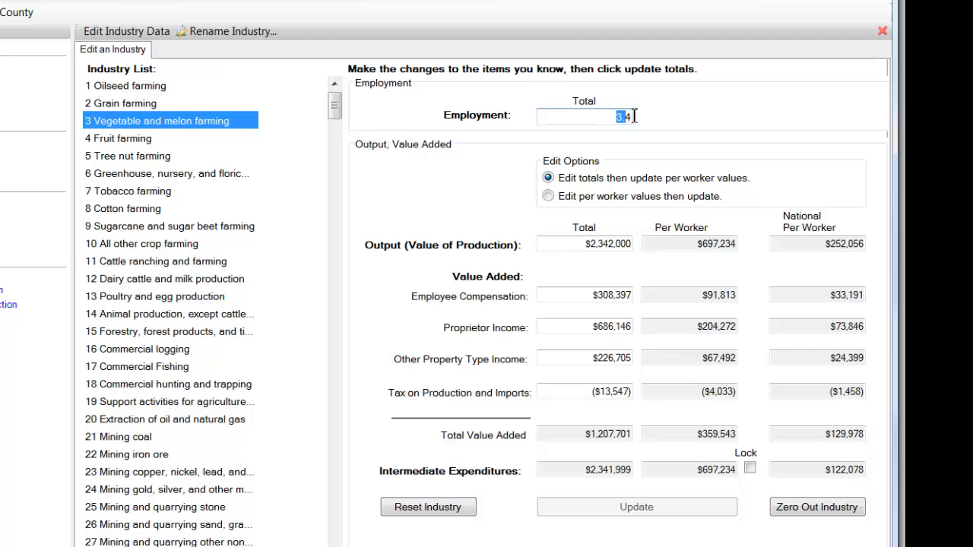
text(28.8)
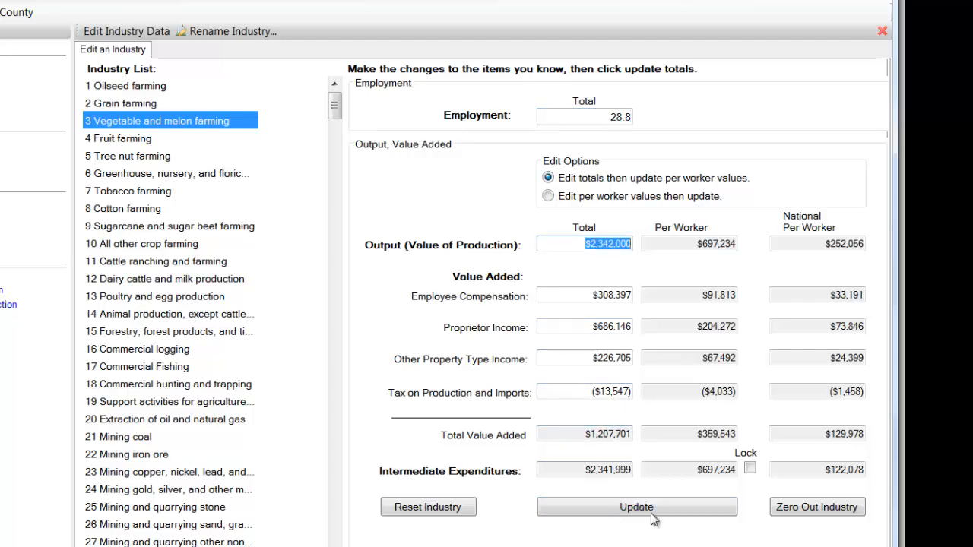
click(634, 506)
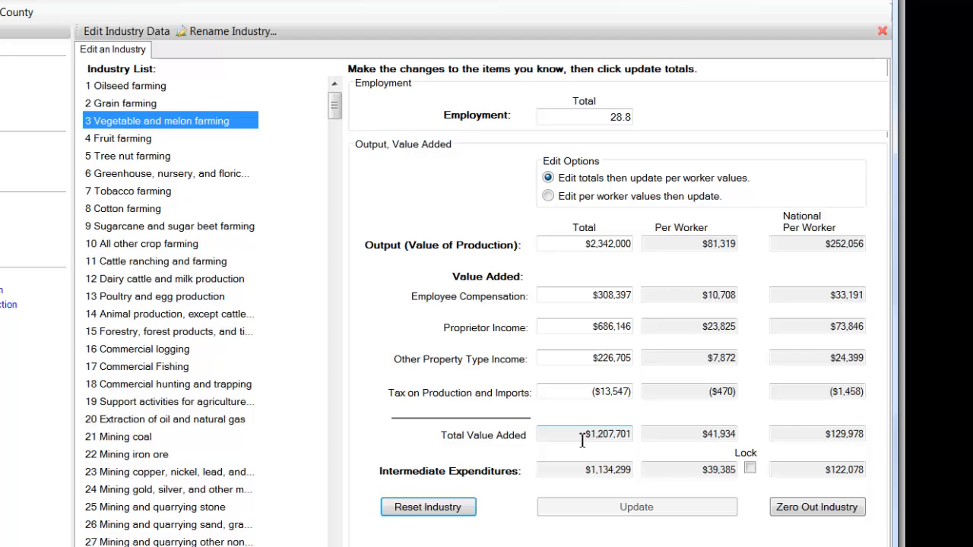
mouse_move(584, 471)
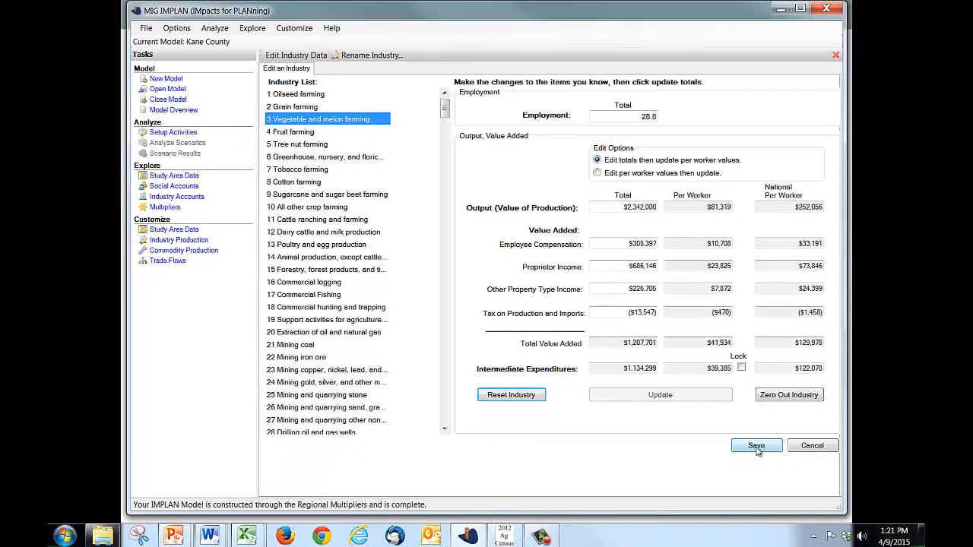
Save the vegetable and melon farming edits and confirm the save
click(597, 174)
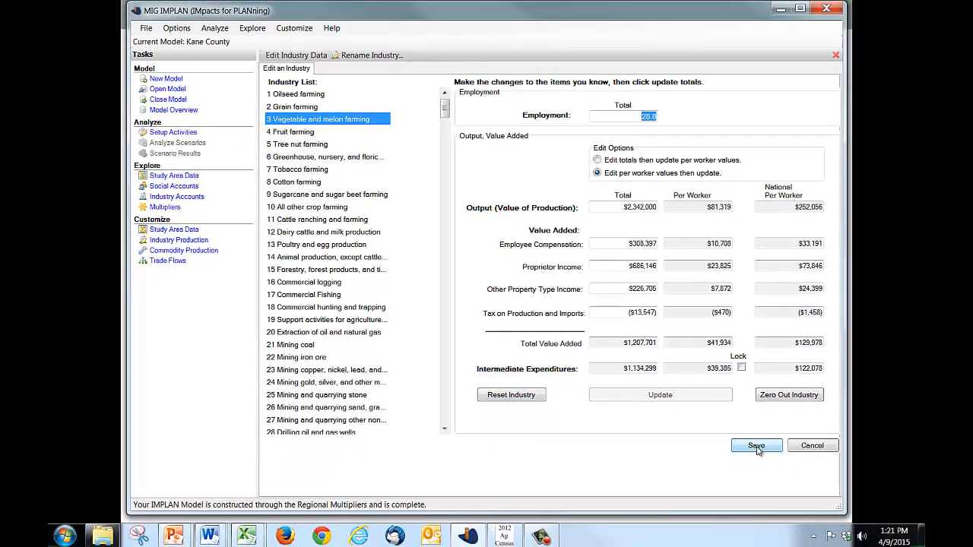
click(756, 445)
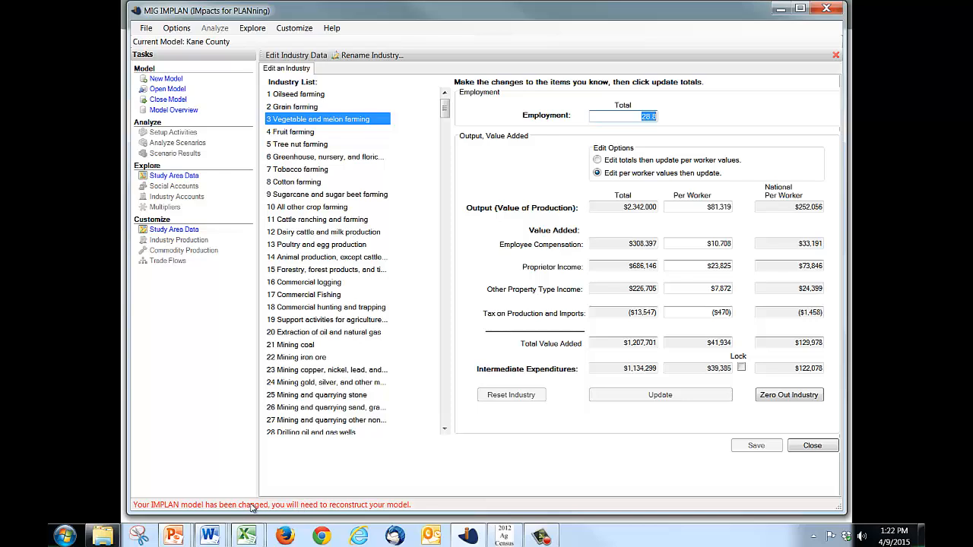
mouse_move(185, 513)
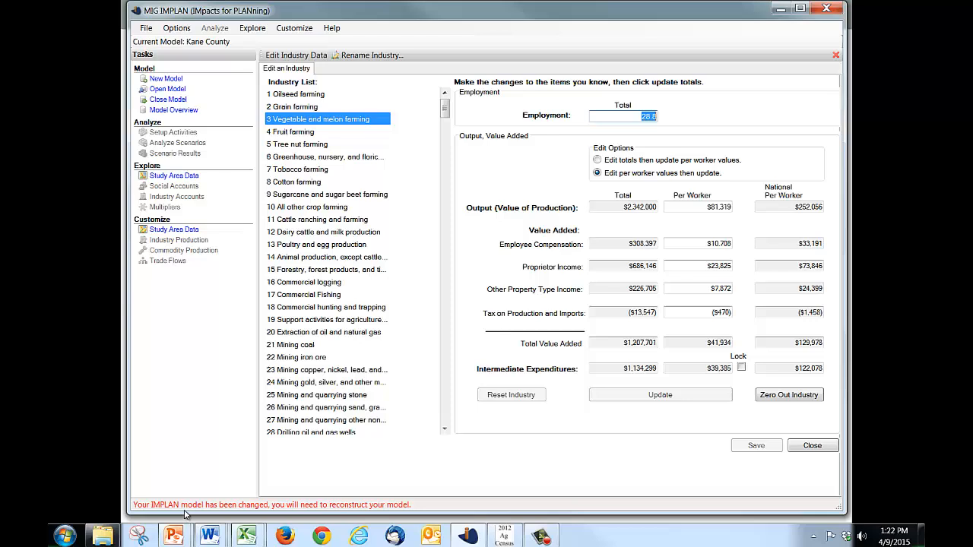
mouse_move(264, 511)
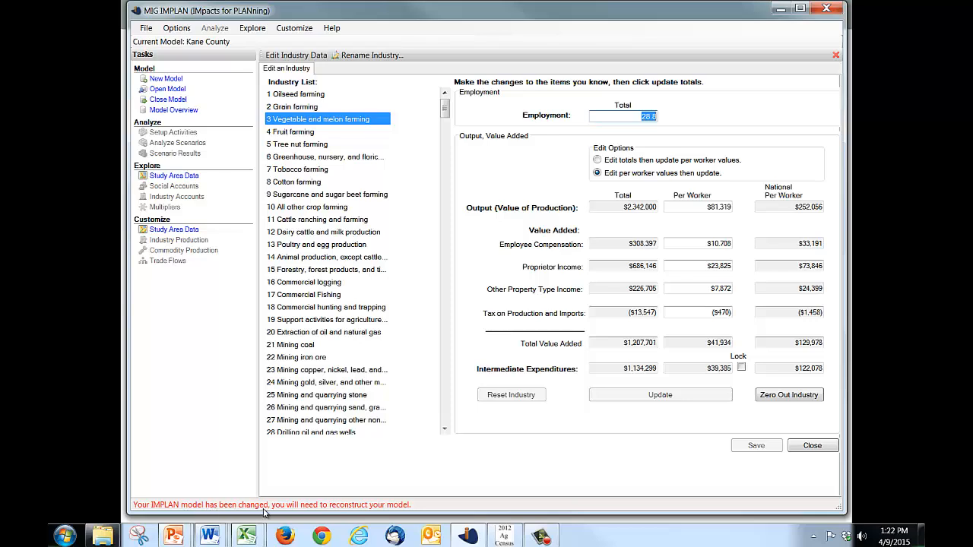
mouse_move(296, 509)
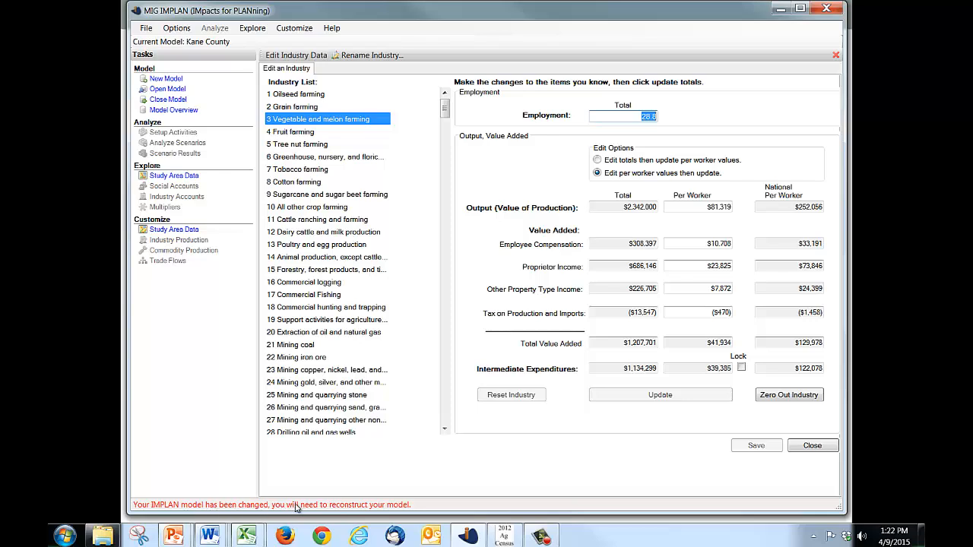
mouse_move(266, 142)
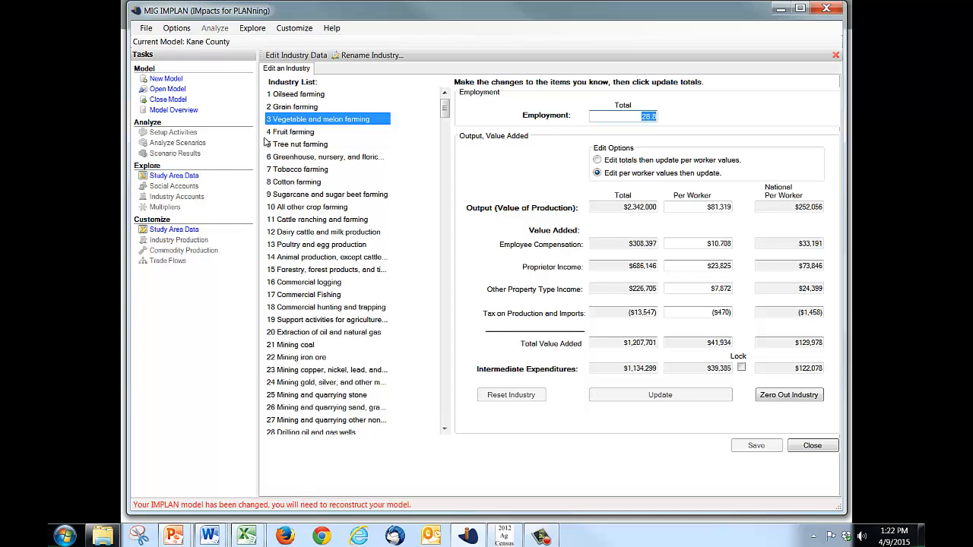
Reconstruct the model via Options > Construct > Social Accounts > All Steps
click(194, 27)
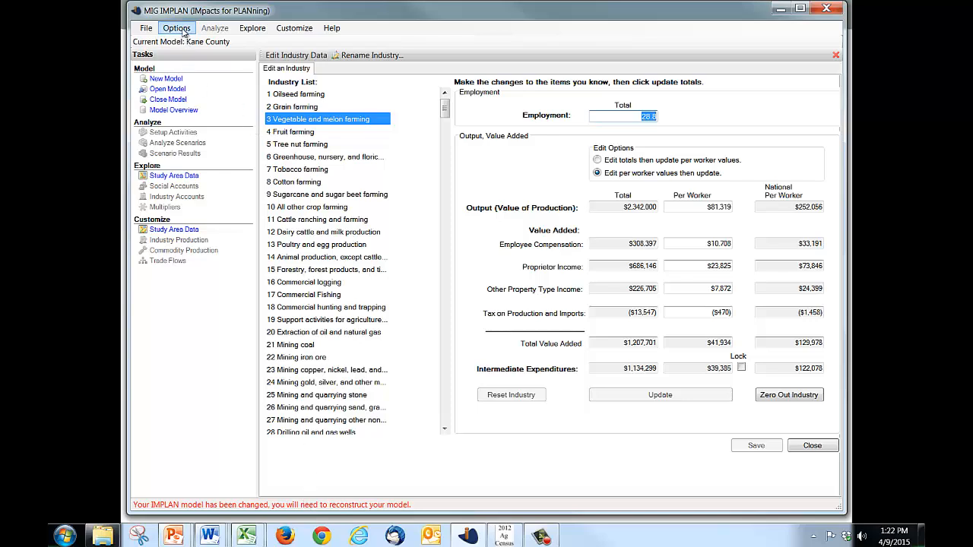
click(180, 27)
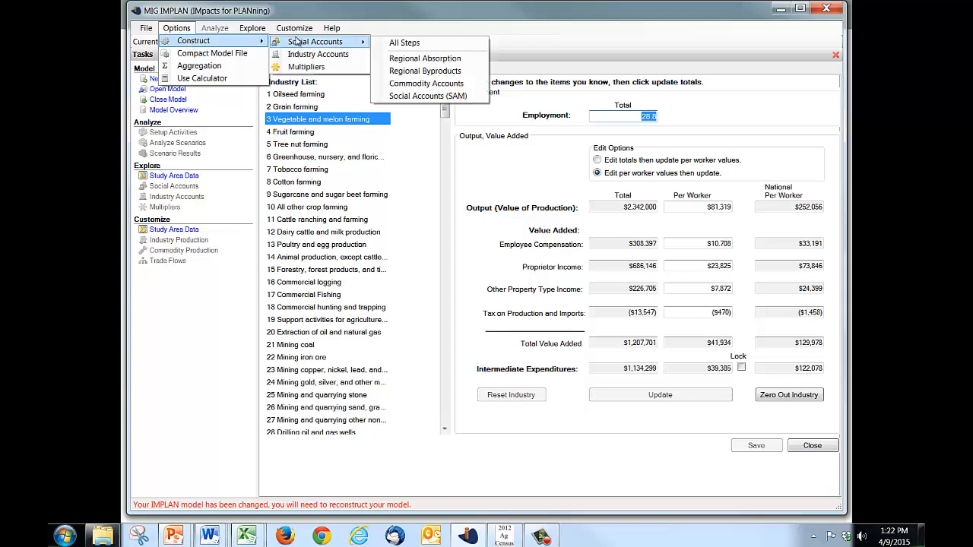
mouse_move(316, 67)
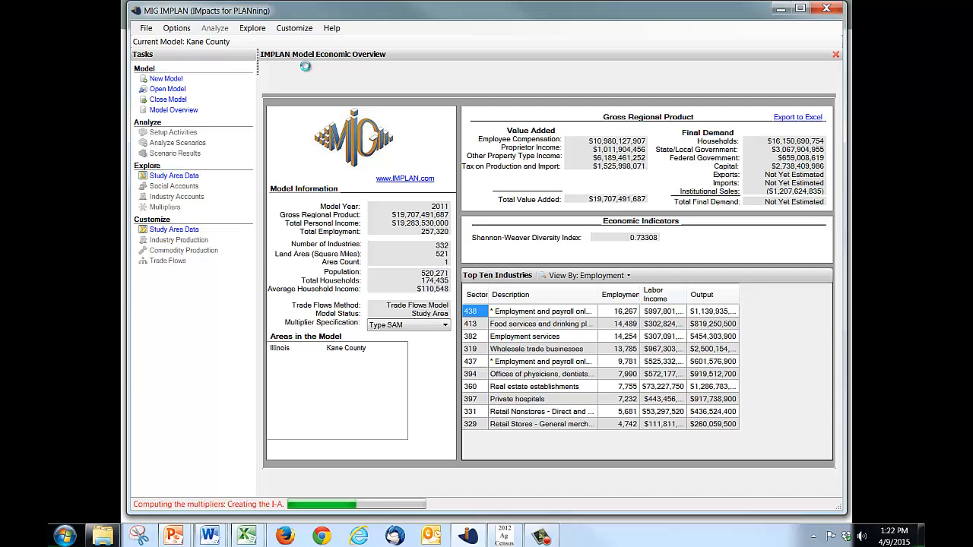
mouse_move(919, 5)
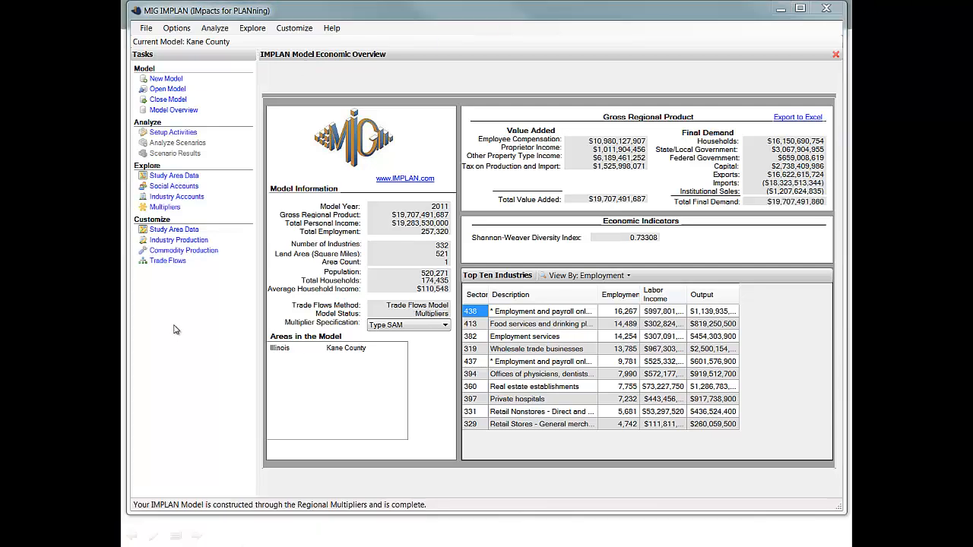
mouse_move(175, 179)
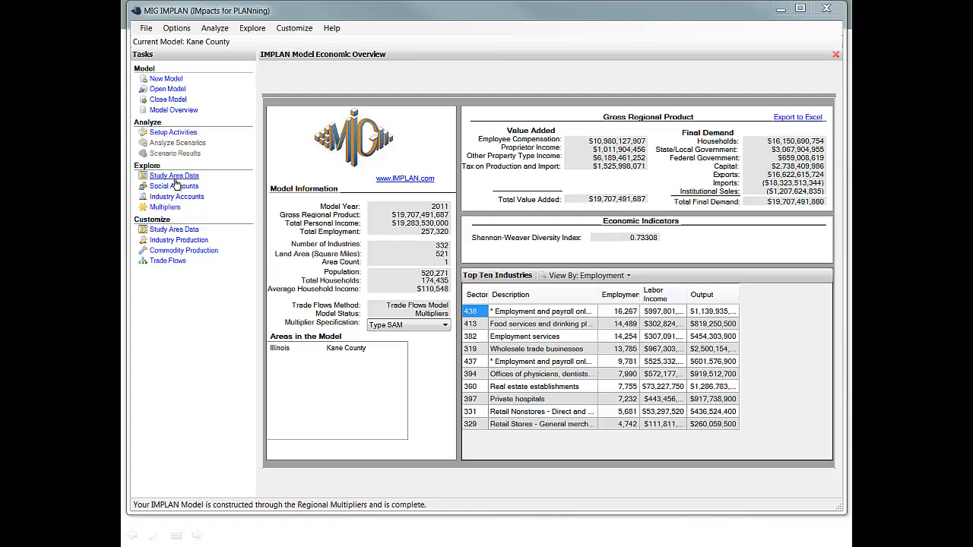
Show the rebuilt model's Study Area Data with vegetable and melon farming at 28.8 jobs
click(173, 177)
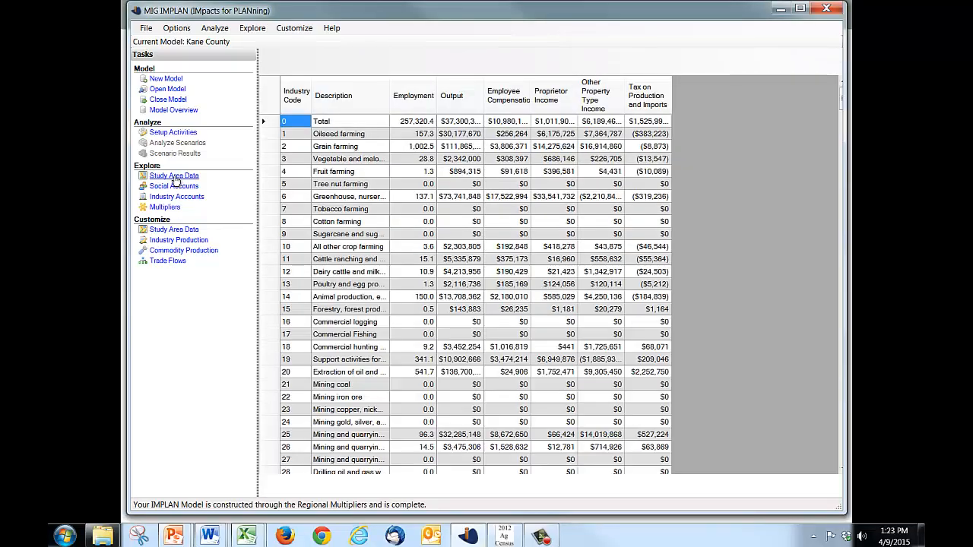
click(173, 176)
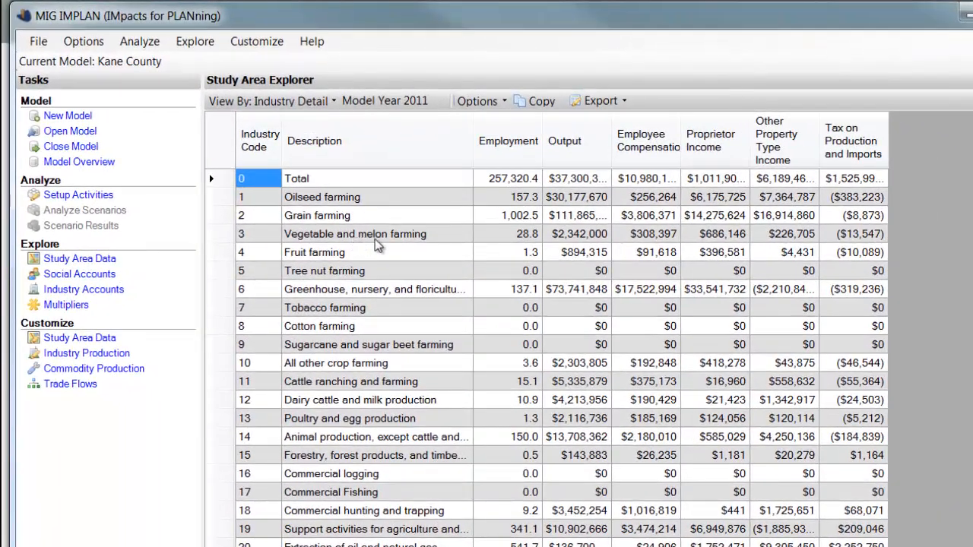
mouse_move(509, 242)
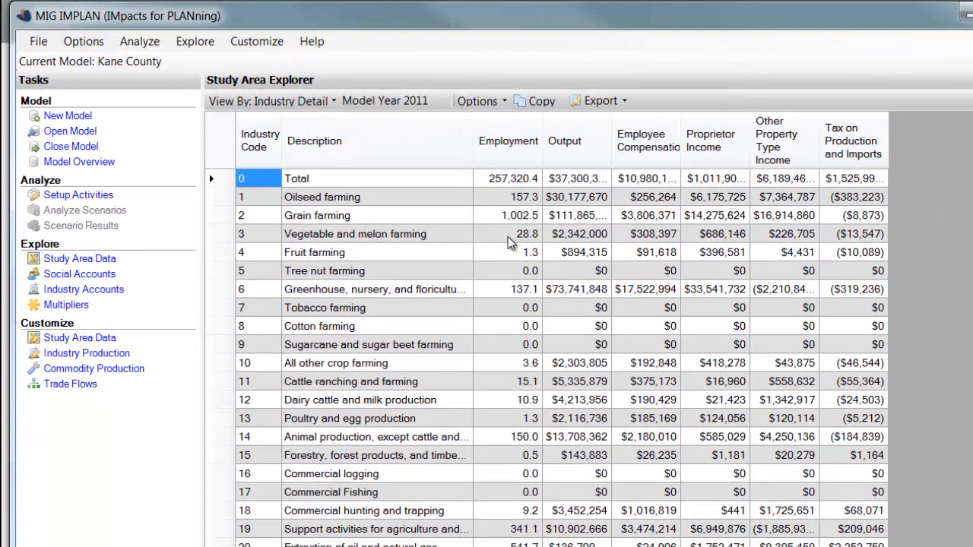